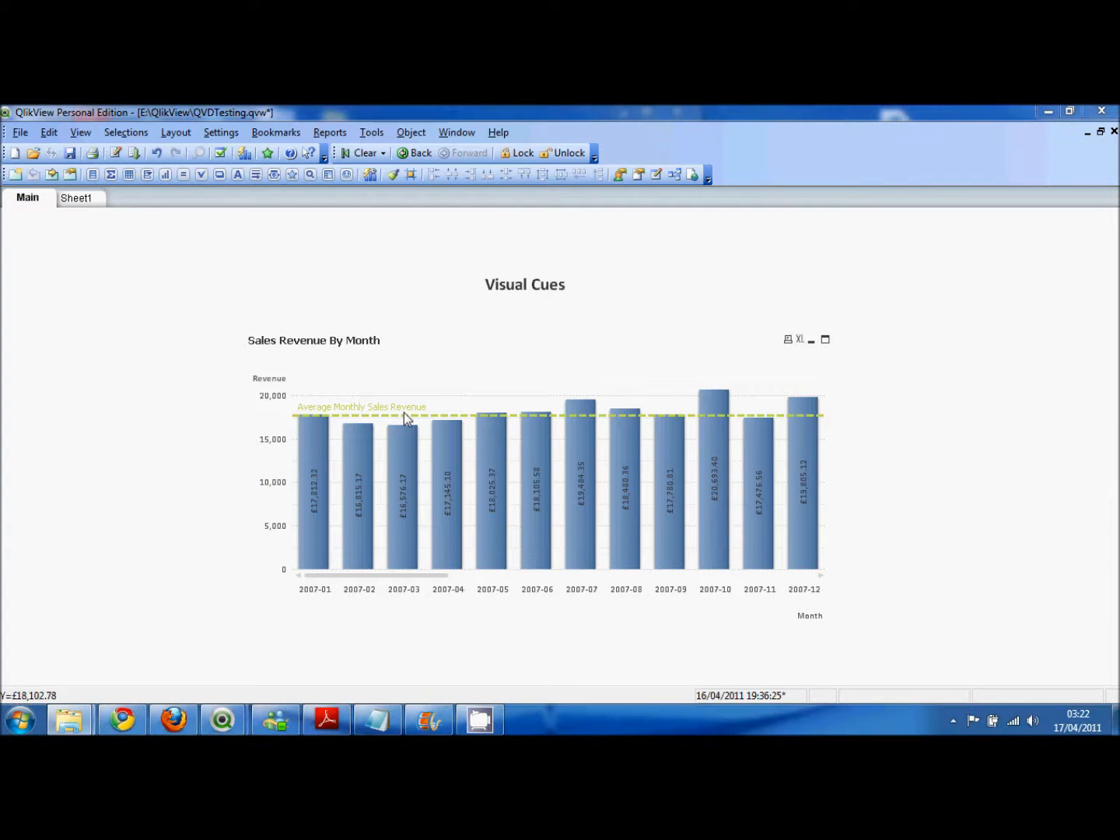
{"action": "mouse_move", "coordinate": [704, 428]}
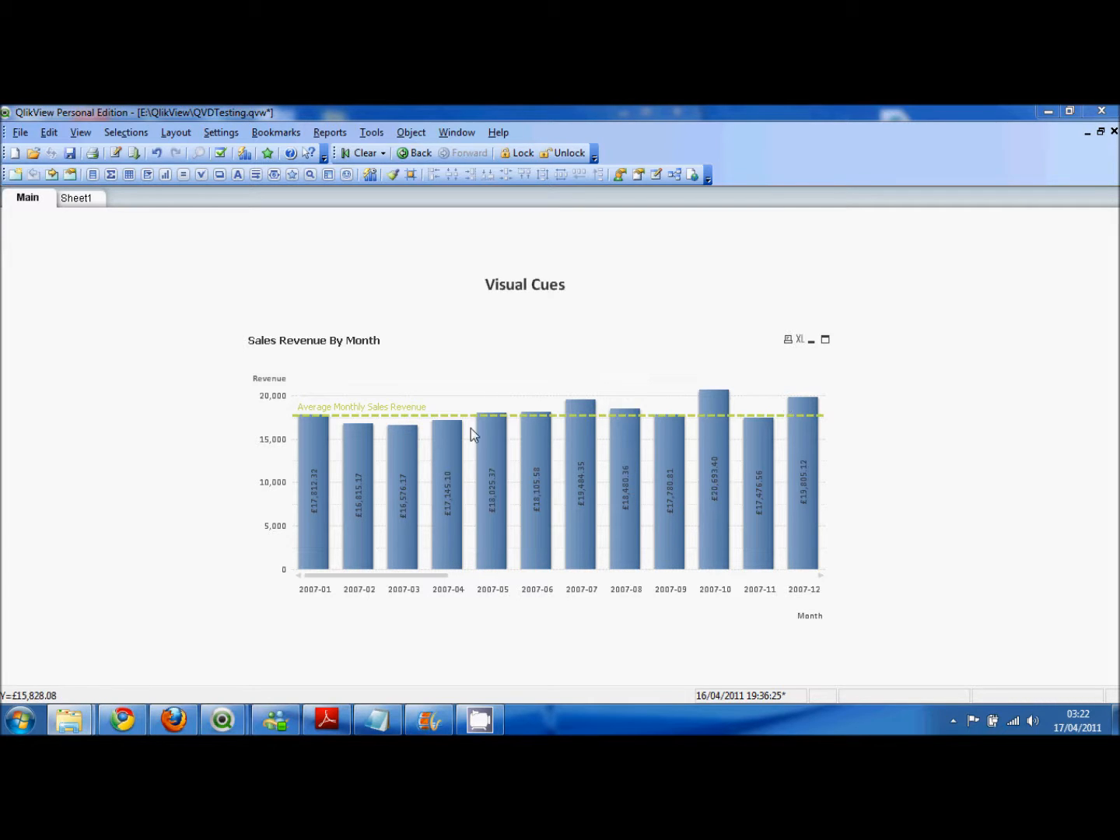
{"action": "mouse_move", "coordinate": [521, 411]}
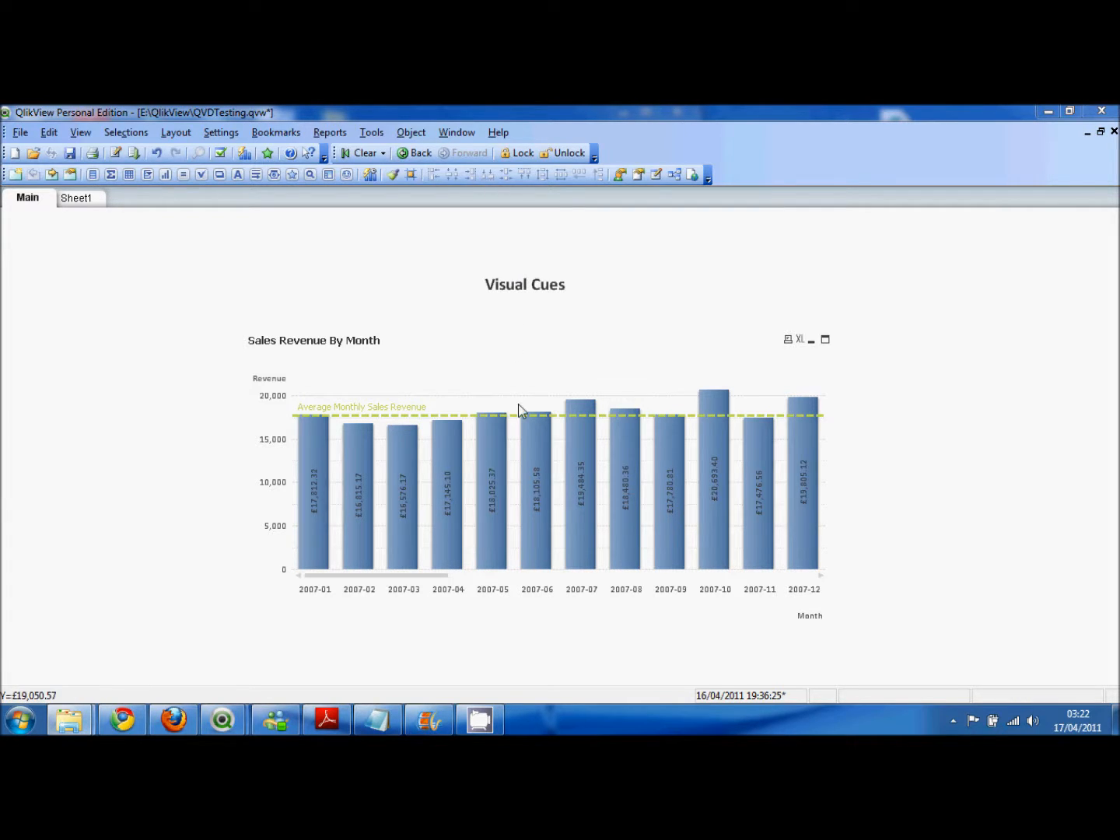
{"action": "mouse_move", "coordinate": [521, 389]}
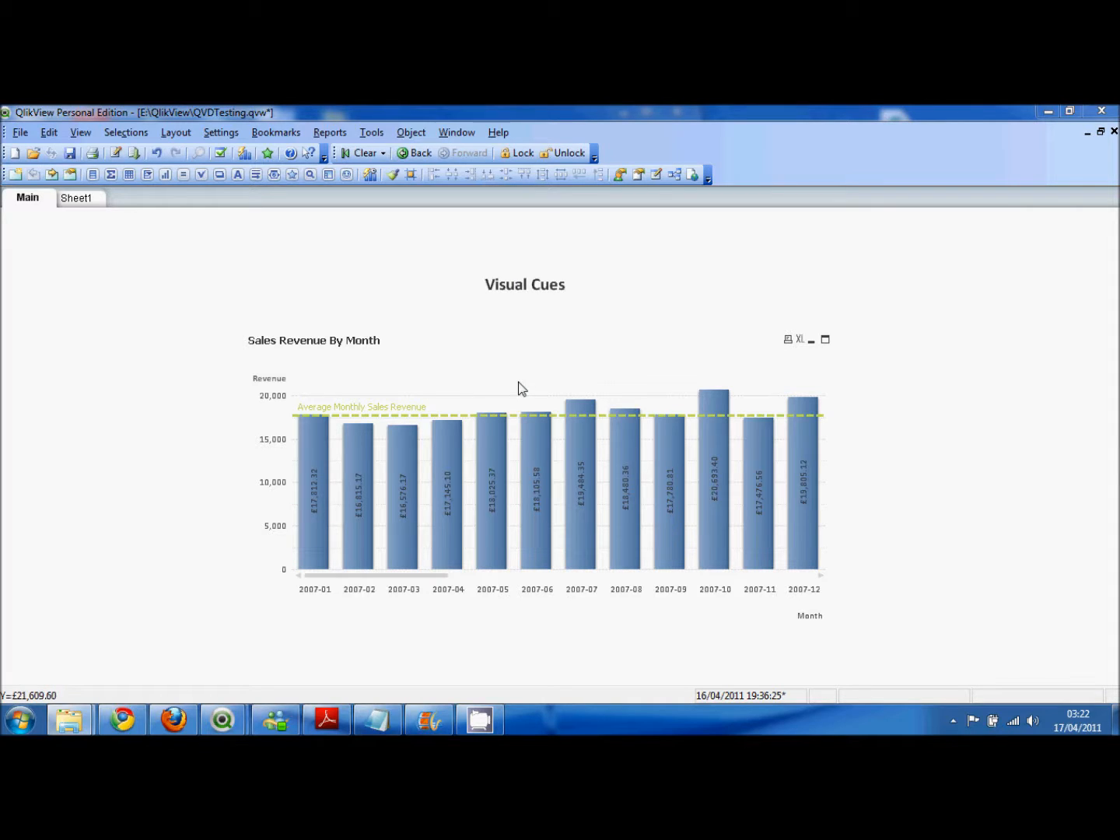
{"action": "mouse_move", "coordinate": [488, 504]}
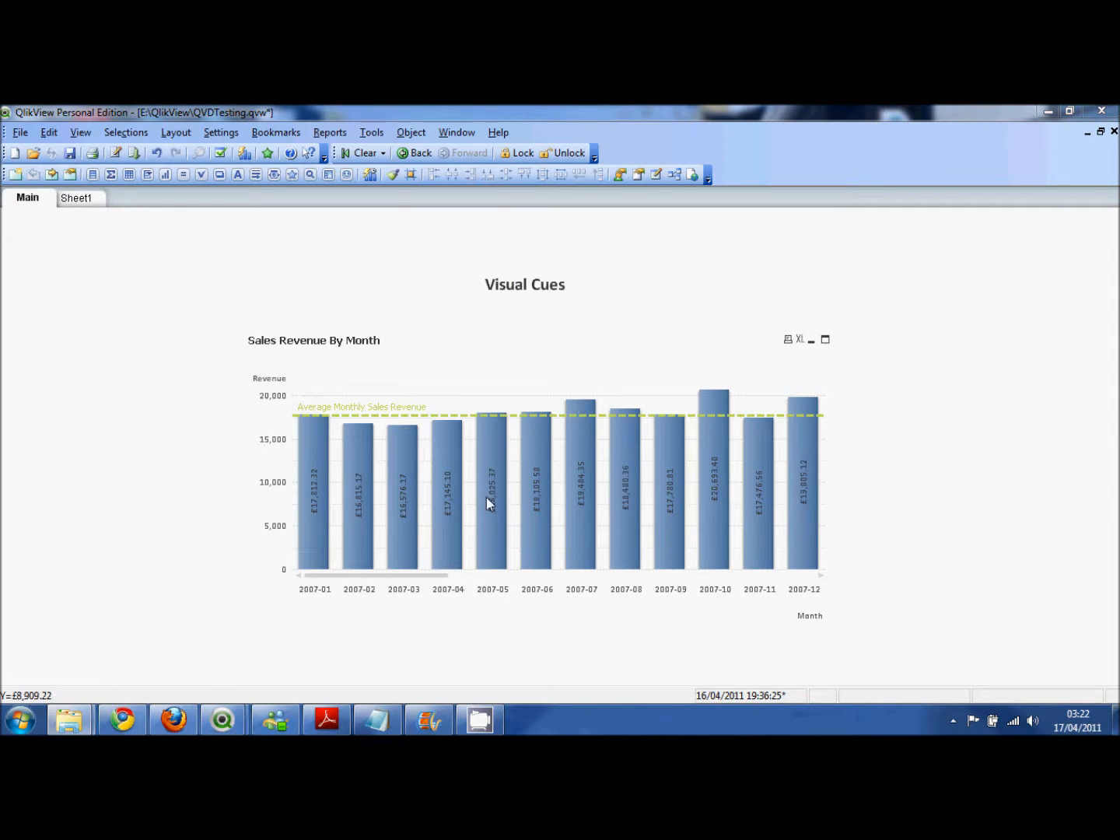
{"action": "mouse_move", "coordinate": [554, 475]}
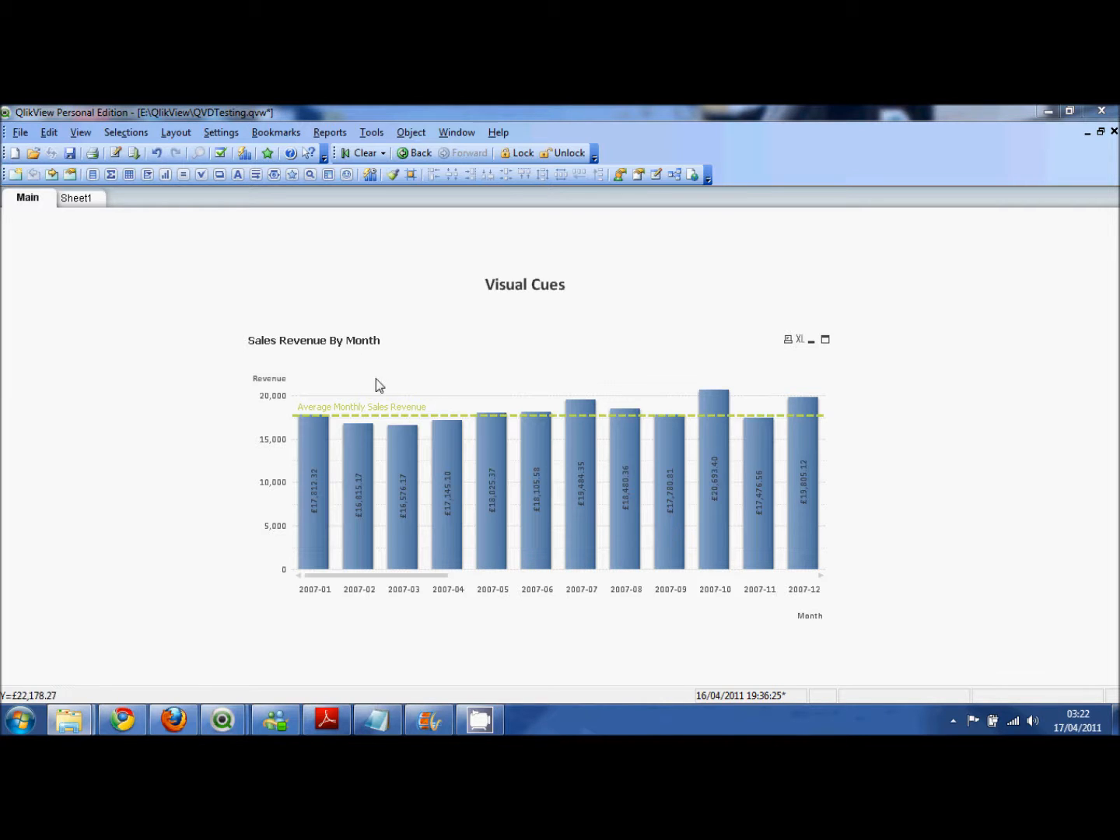
{"action": "mouse_move", "coordinate": [414, 414]}
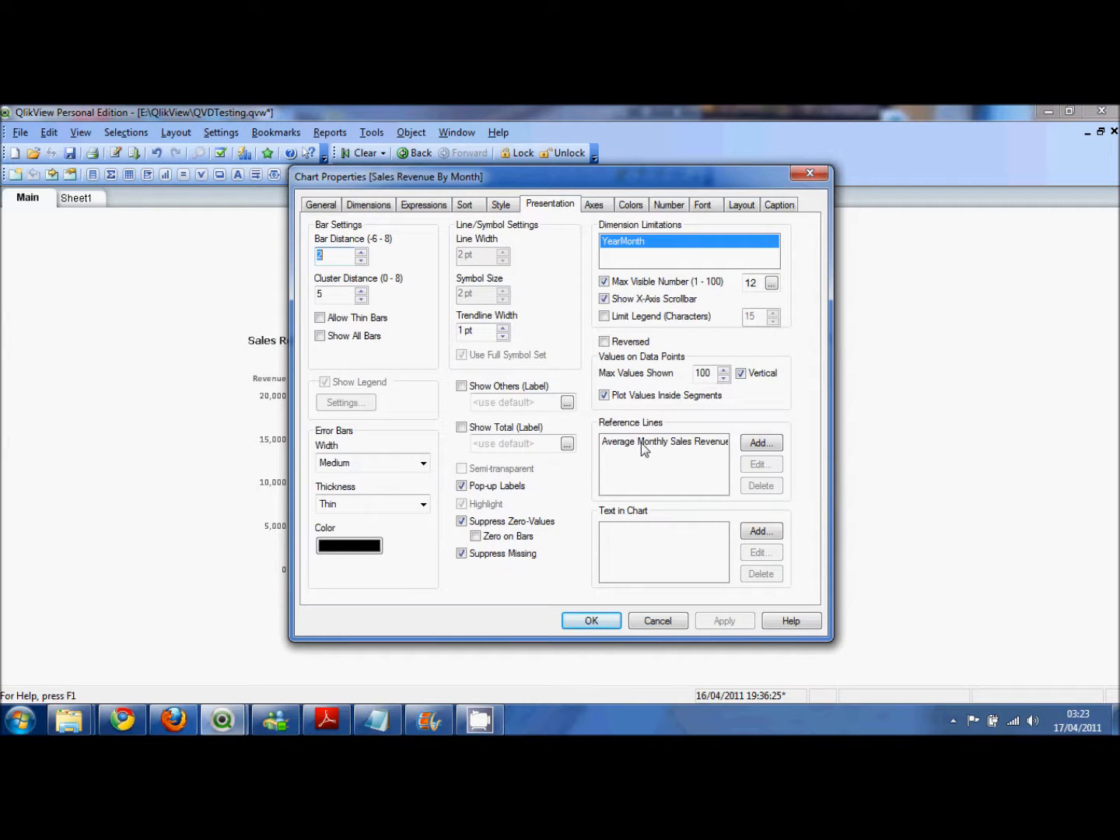
- Inspect the Average Monthly Sales Revenue reference line's formula without changing anything
{"action": "left_click", "coordinate": [663, 441]}
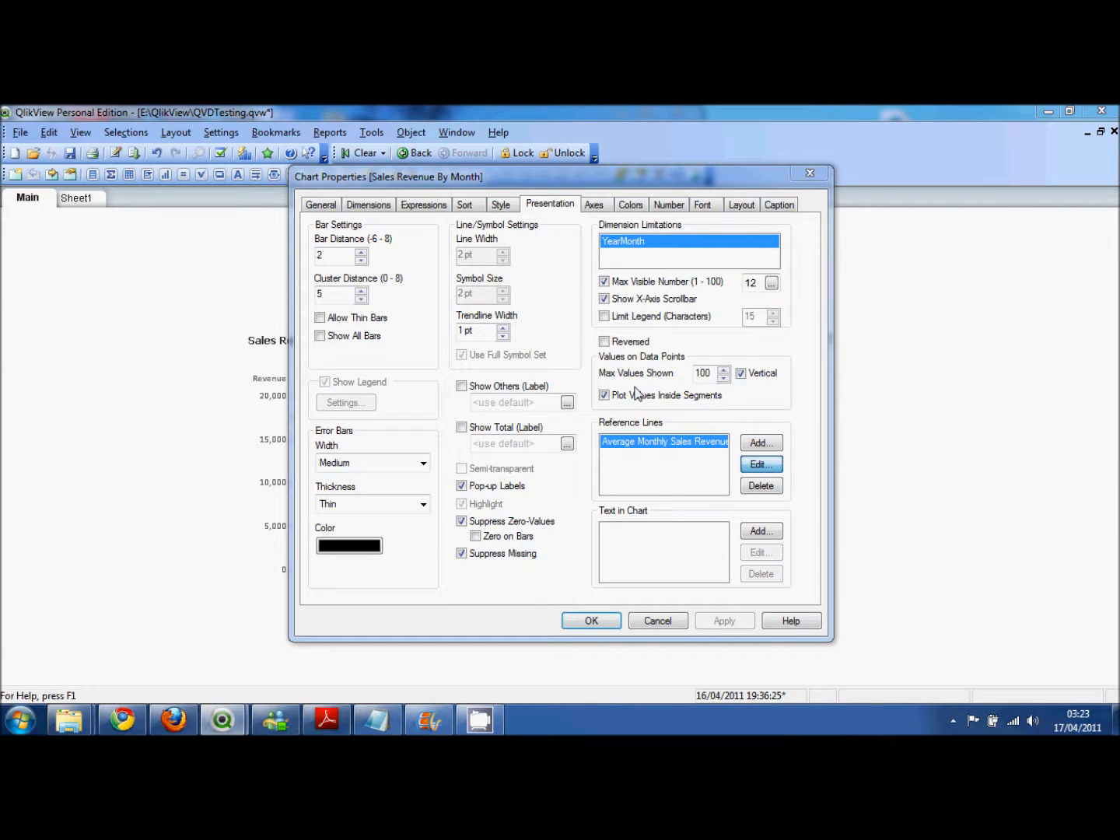
{"action": "left_click", "coordinate": [760, 463]}
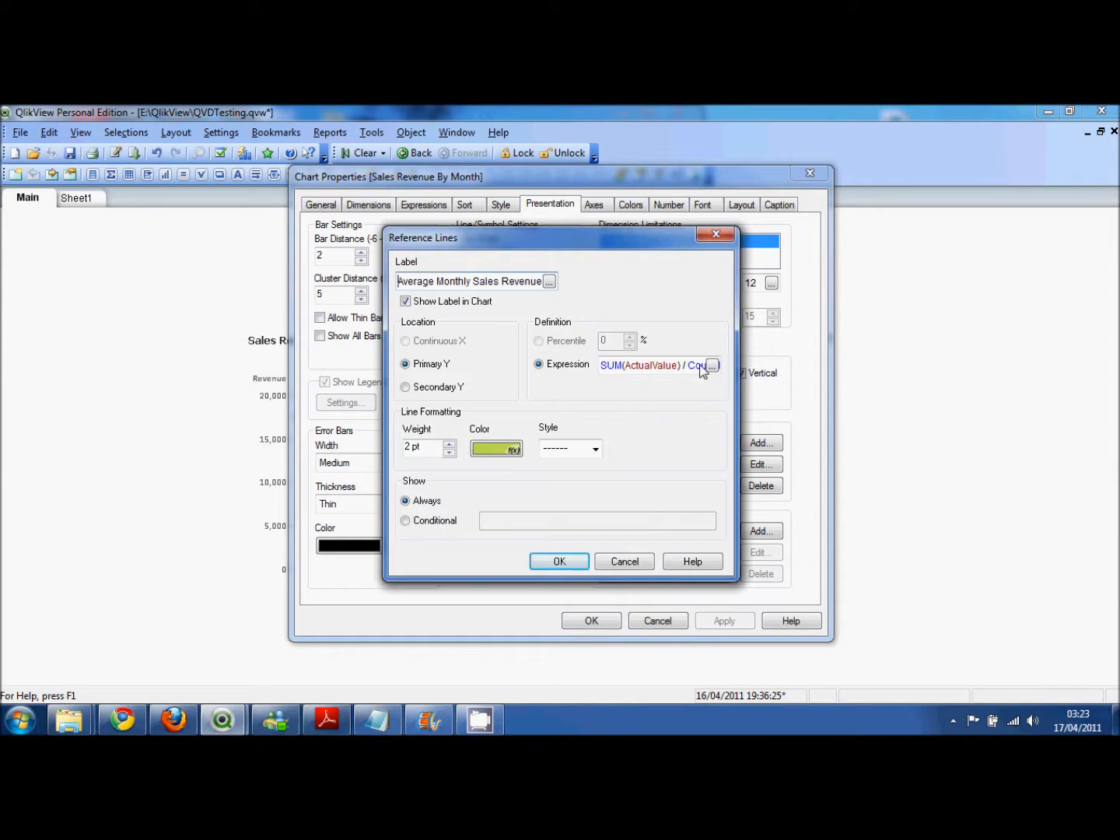
{"action": "left_click", "coordinate": [710, 365]}
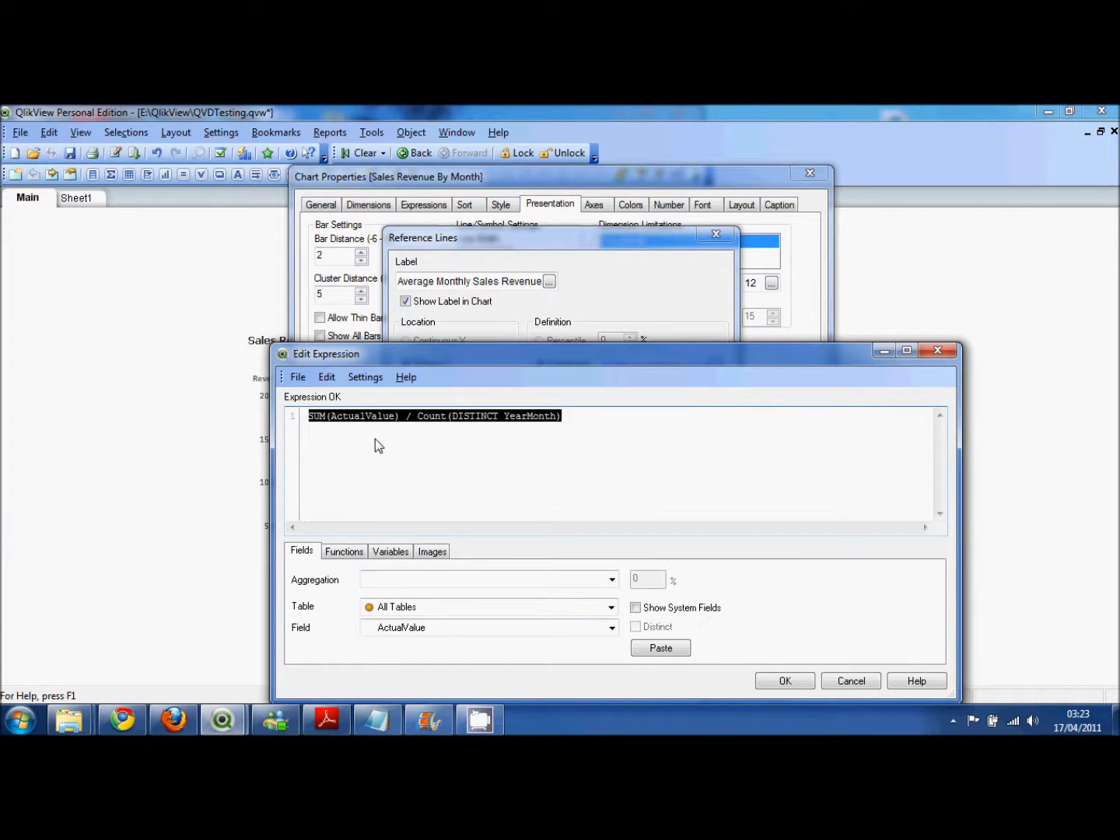
{"action": "left_click", "coordinate": [784, 681]}
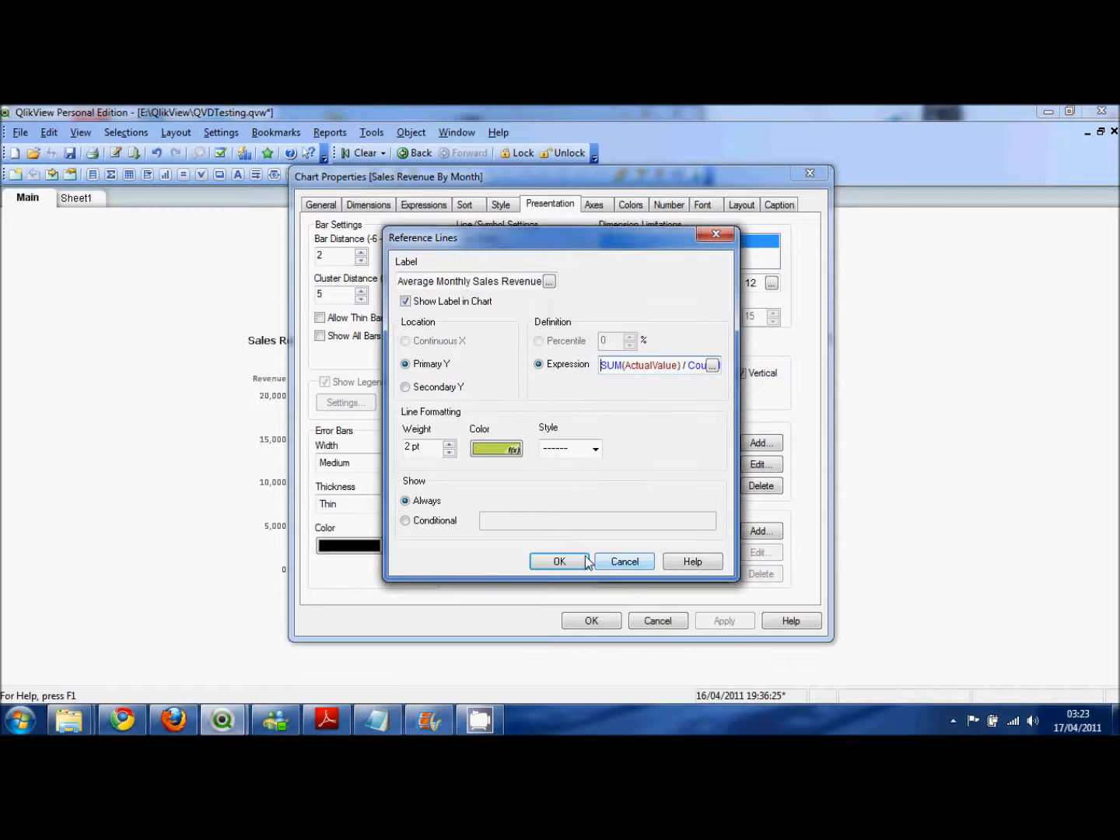
{"action": "left_click", "coordinate": [560, 561]}
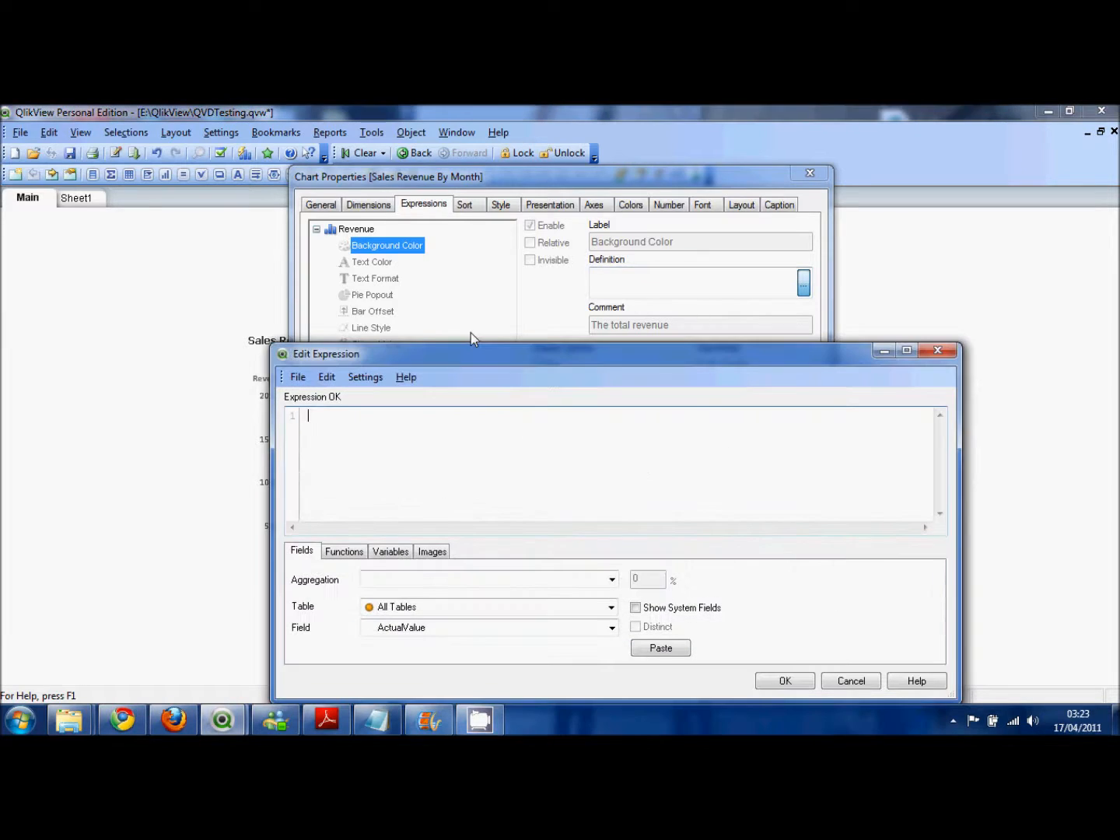
- Enter the bar colour formula comparing SUM(ActualValue) to SUM(ActualValue)/Count(DISTINCT YearMonth), returning Color(3) or Color(1)
{"action": "type", "text": "SUM(ActualValue) / Count(DISTINCT YearMonth)"}
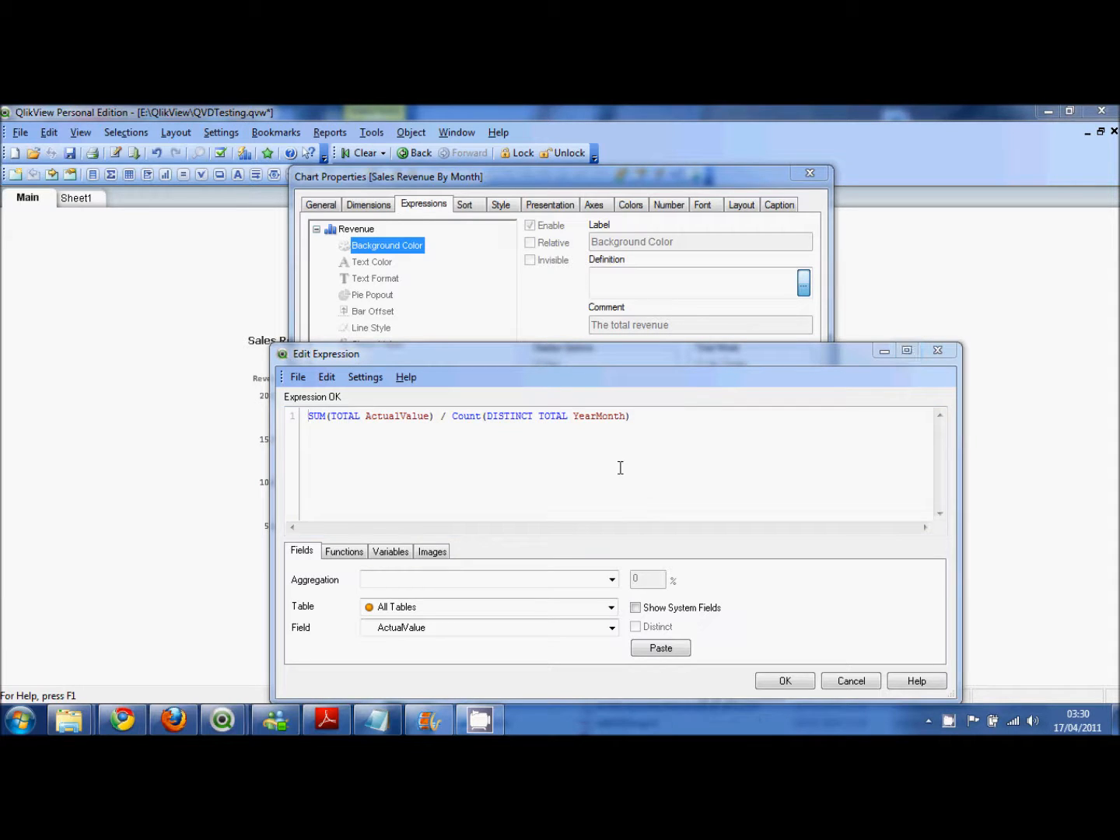
{"action": "mouse_move", "coordinate": [429, 441]}
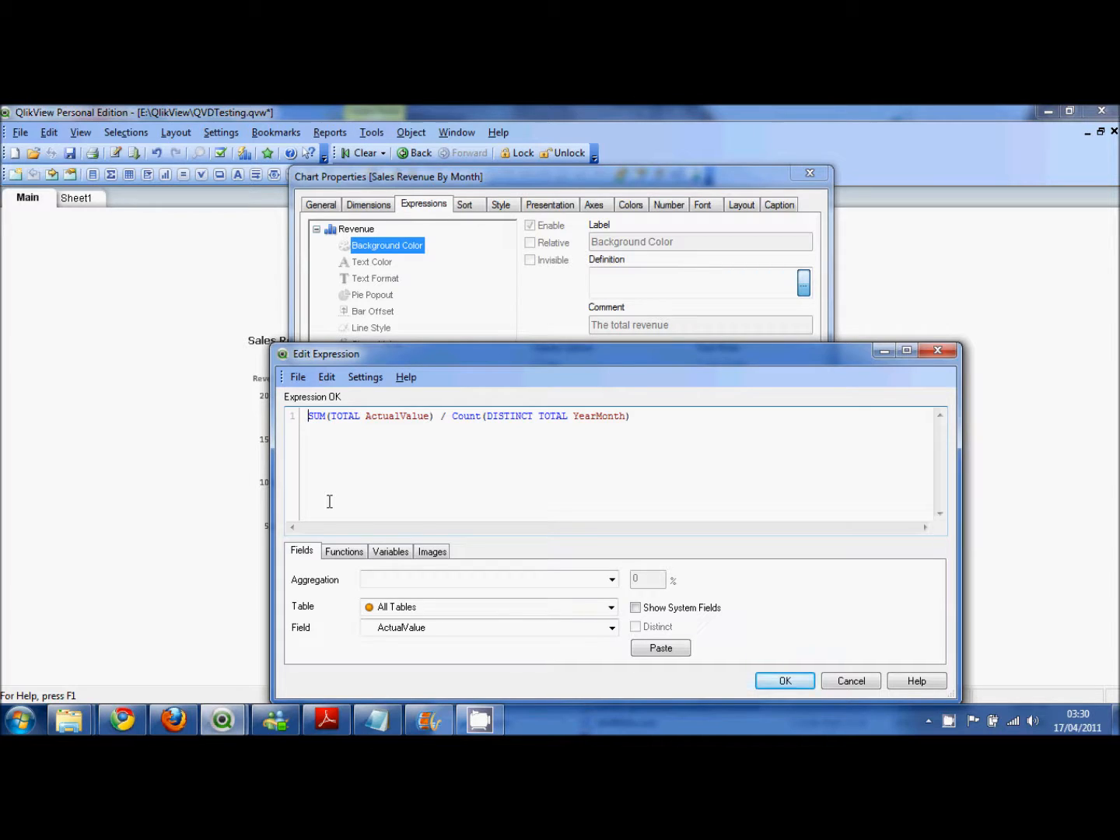
{"action": "type", "text": "IF(SUM(ActualValue"}
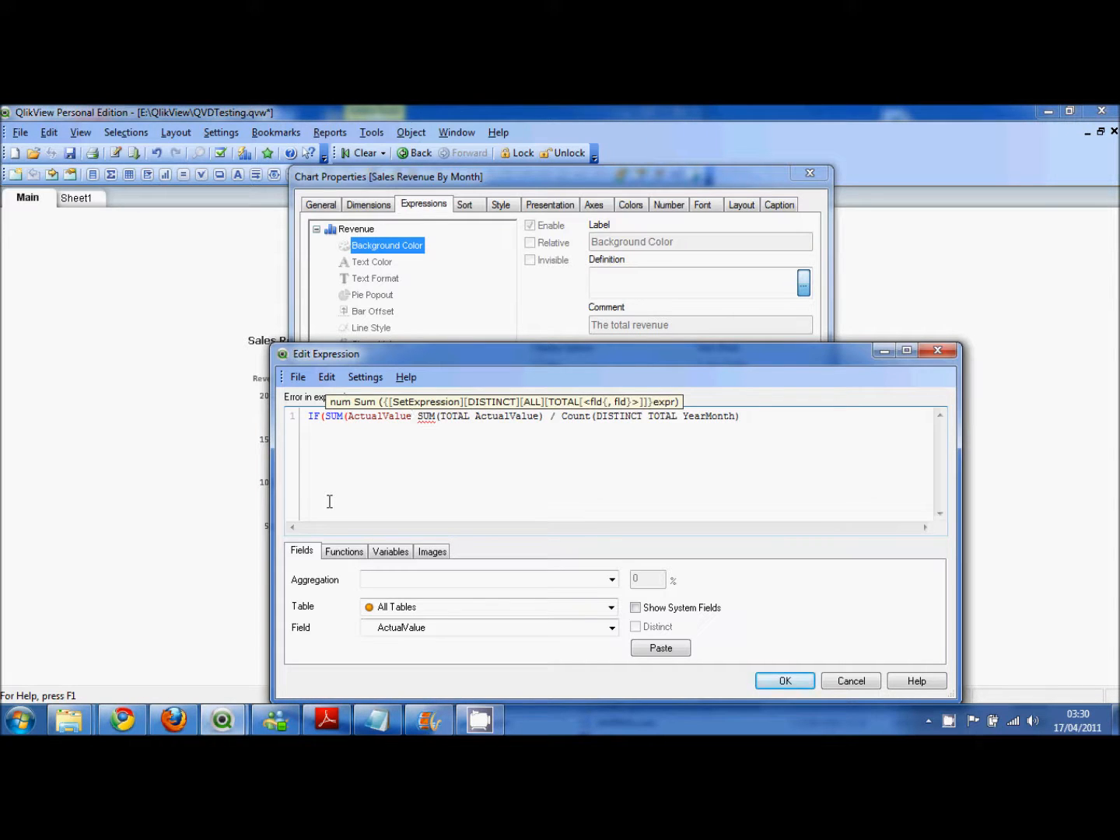
{"action": "type", "text": ">"}
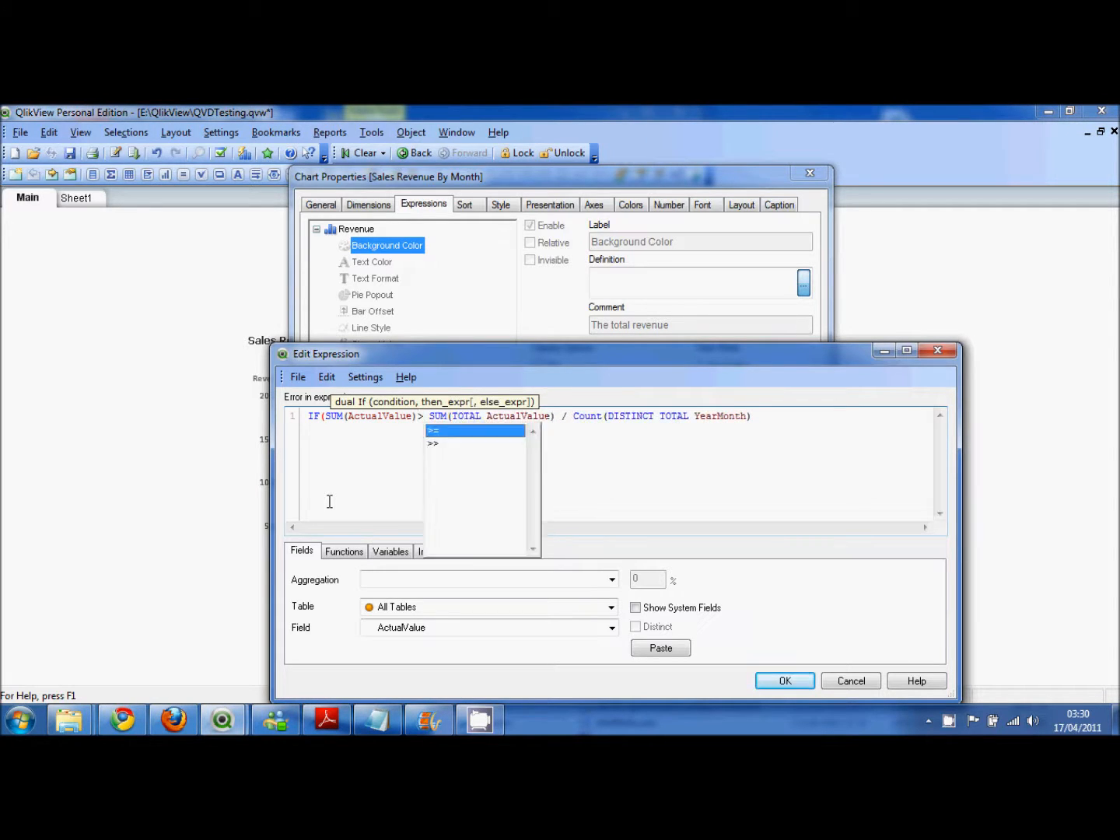
{"action": "type", "text": "="}
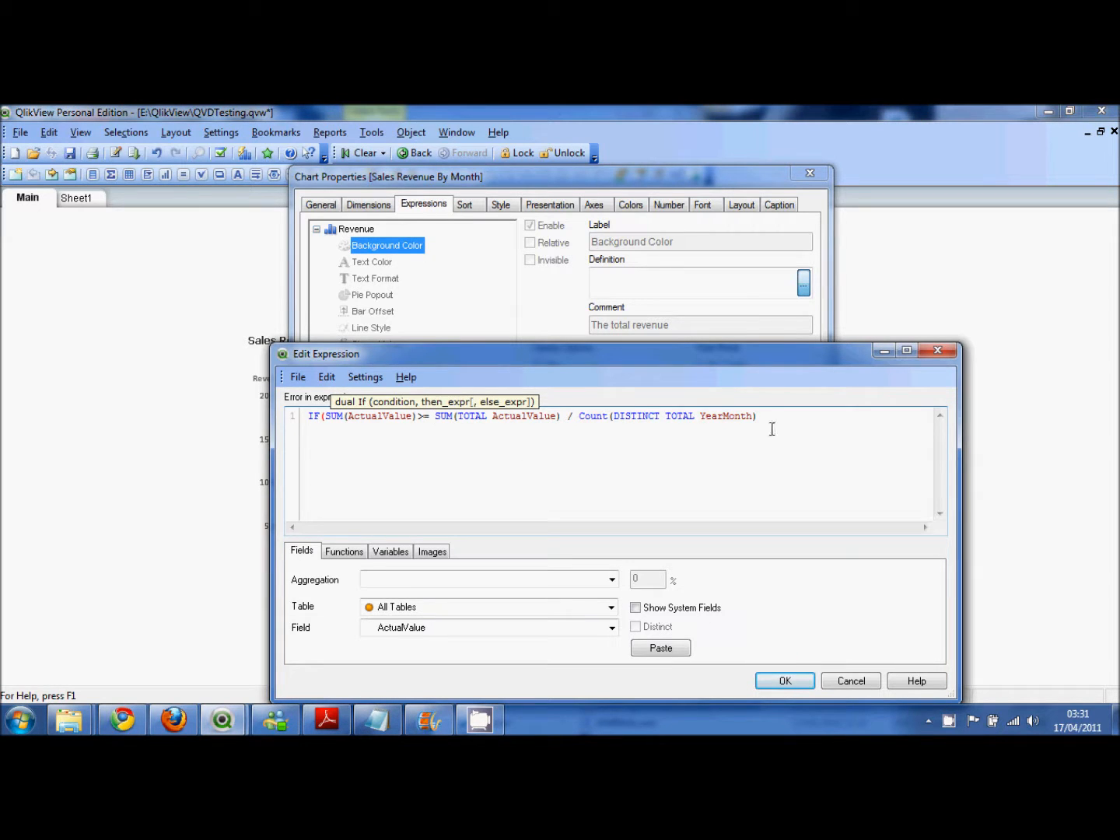
{"action": "type", "text": ","}
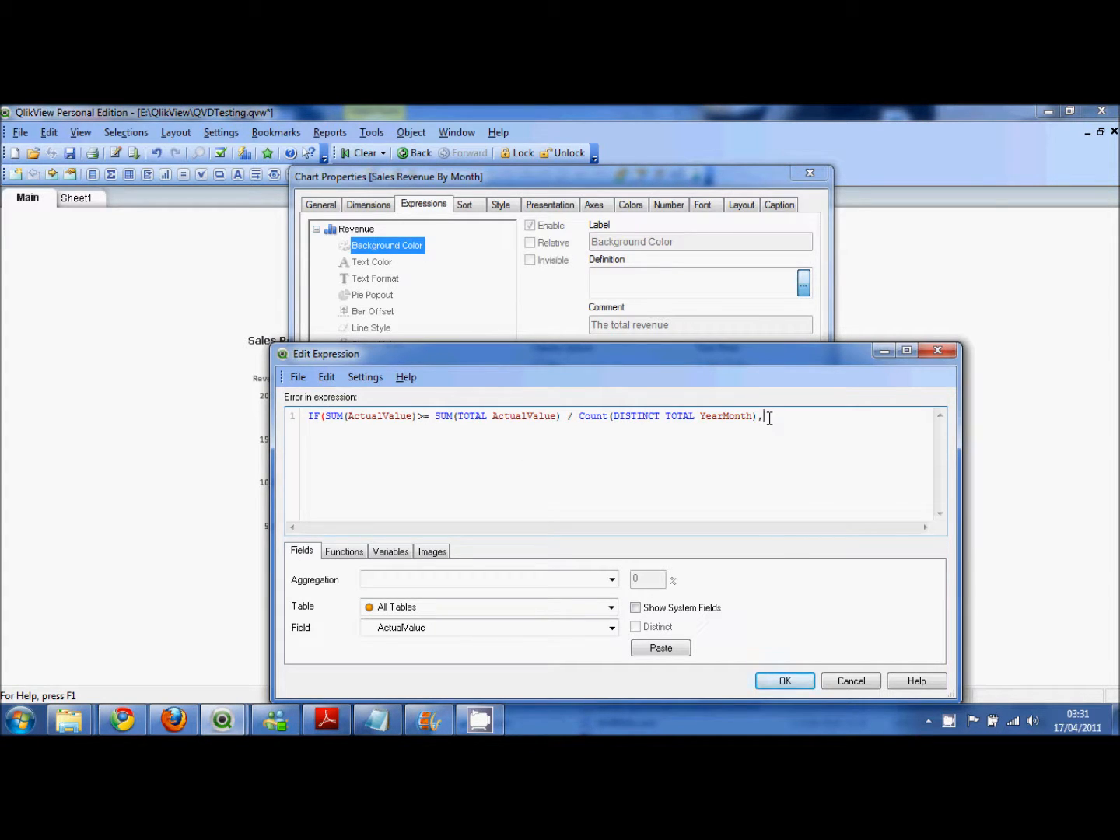
{"action": "type", "text": "Color"}
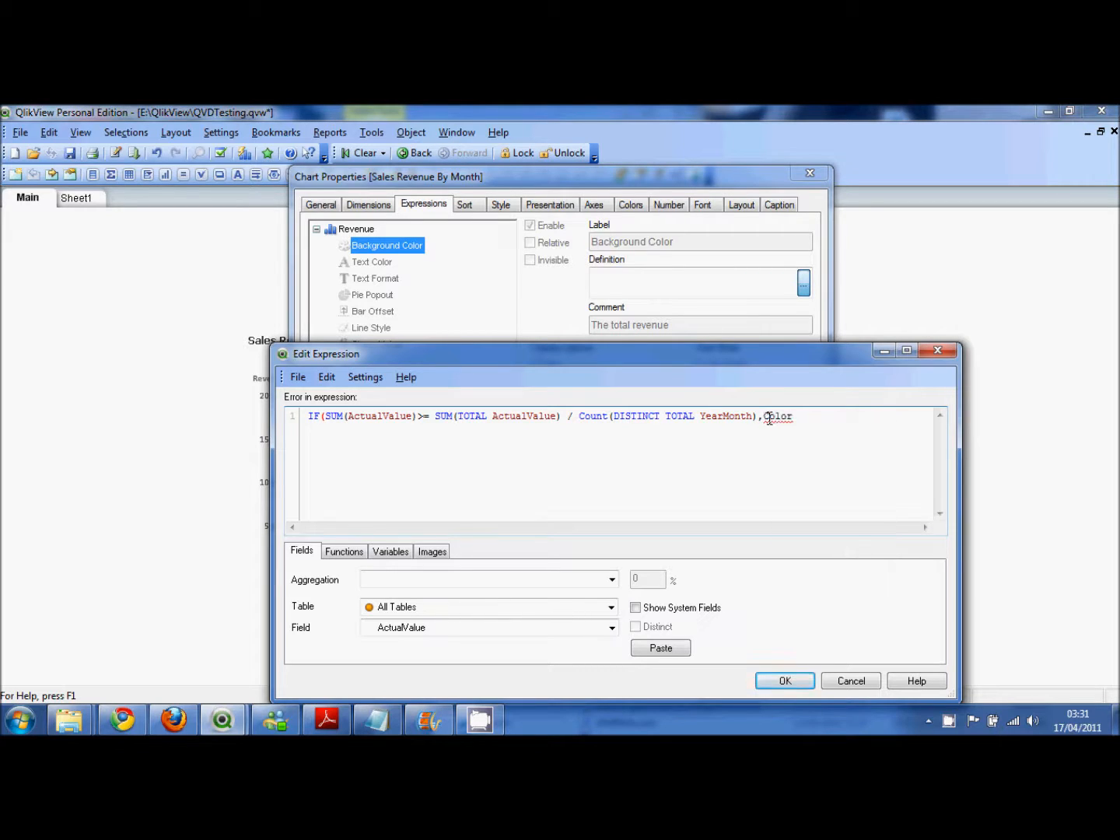
{"action": "type", "text": "("}
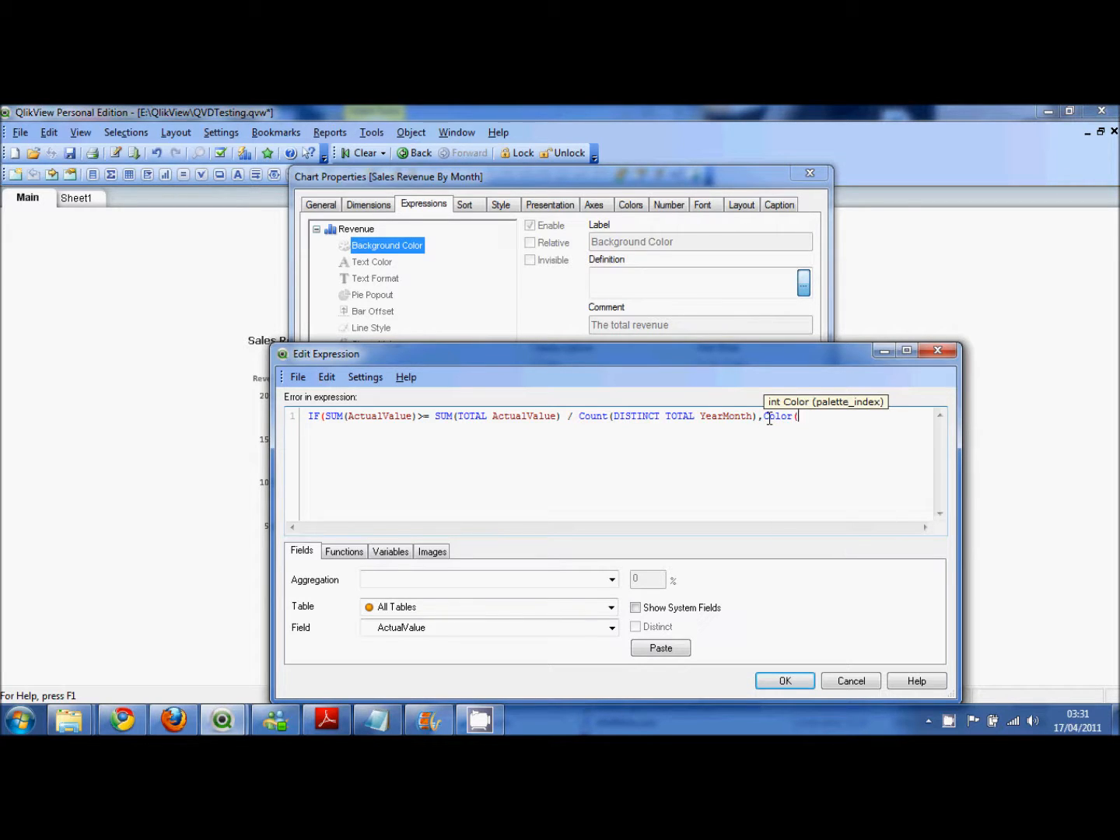
{"action": "type", "text": "3)"}
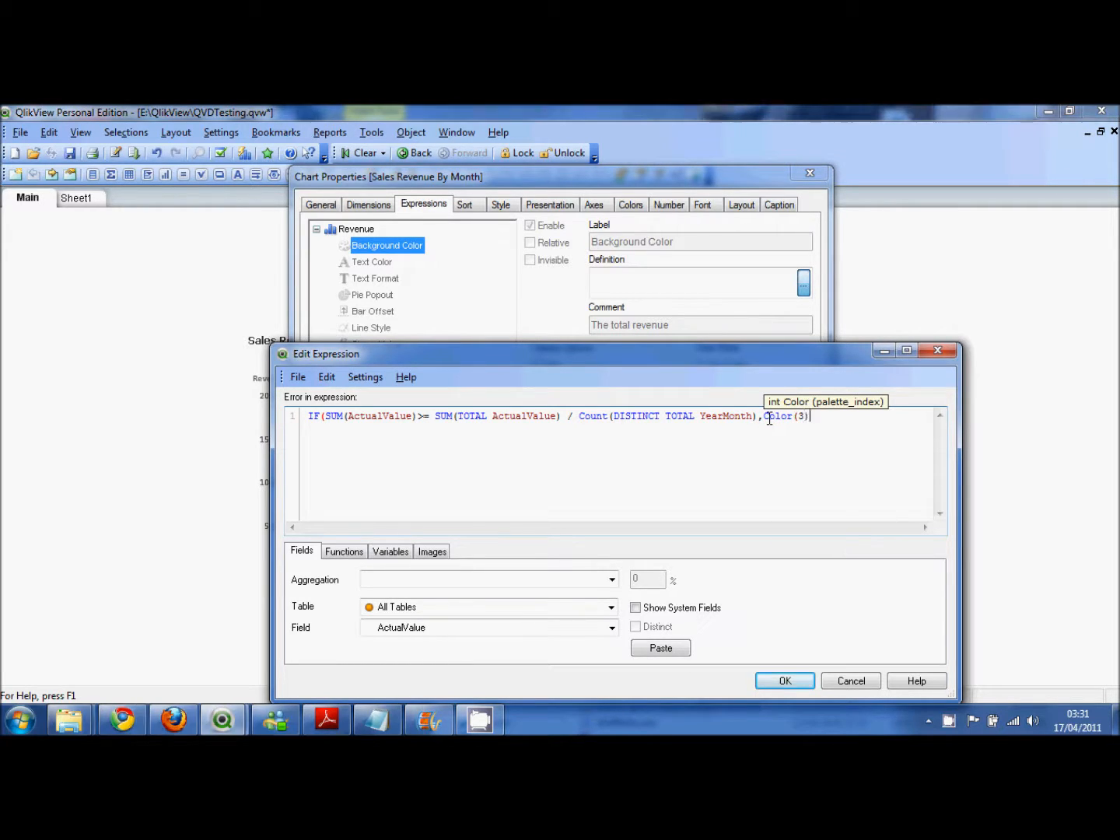
{"action": "type", "text": ",co"}
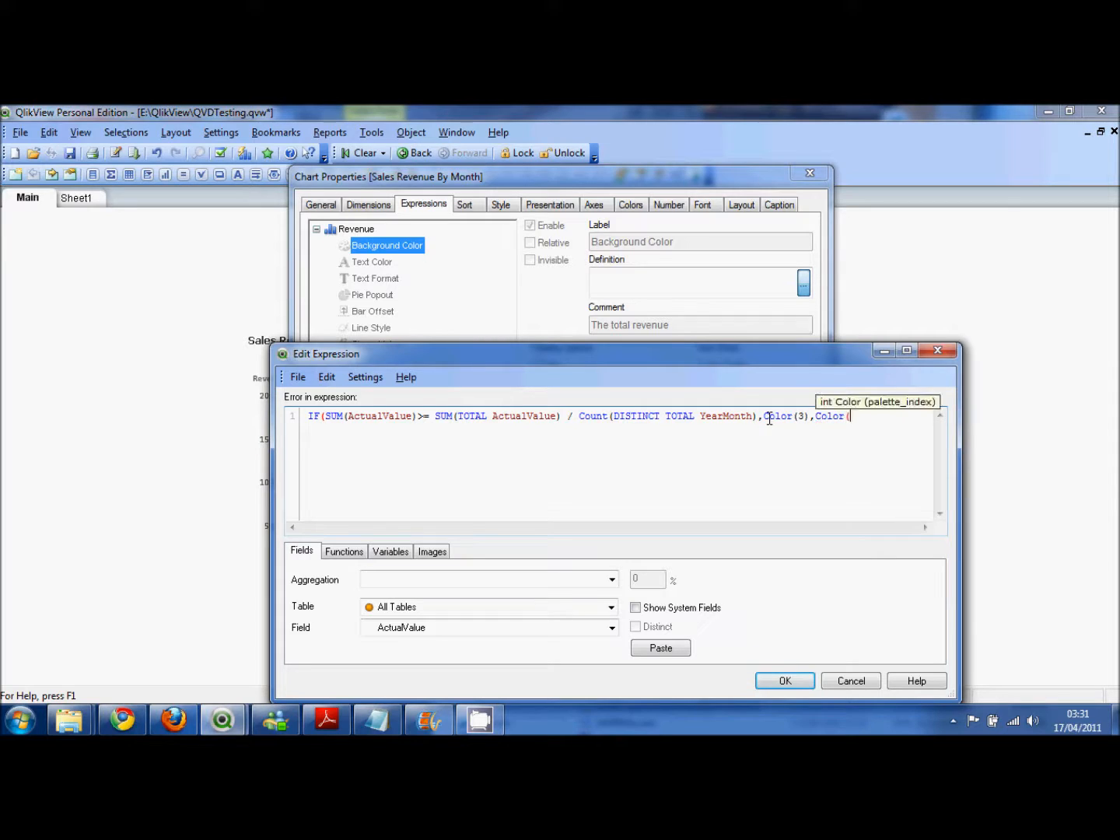
{"action": "type", "text": "1))"}
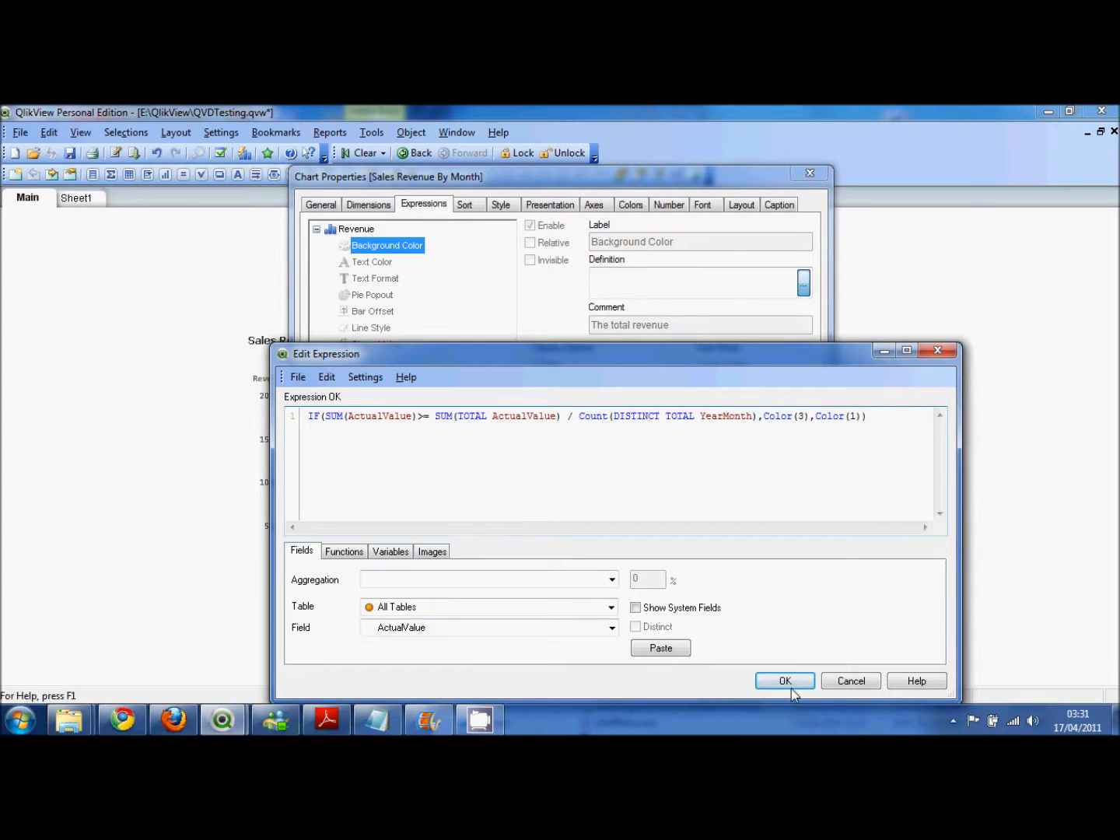
- Confirm the colour formula and apply Chart Properties so bars show green above average, blue below
{"action": "left_click", "coordinate": [785, 681]}
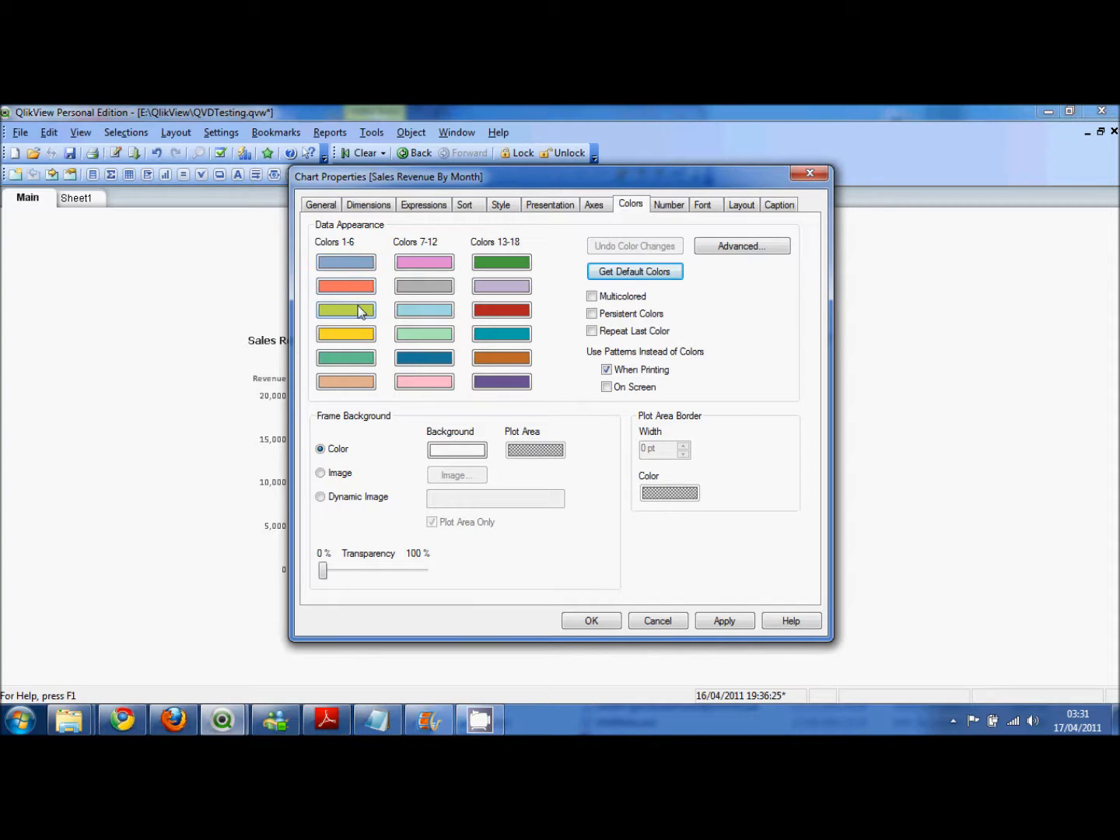
{"action": "left_click", "coordinate": [423, 205]}
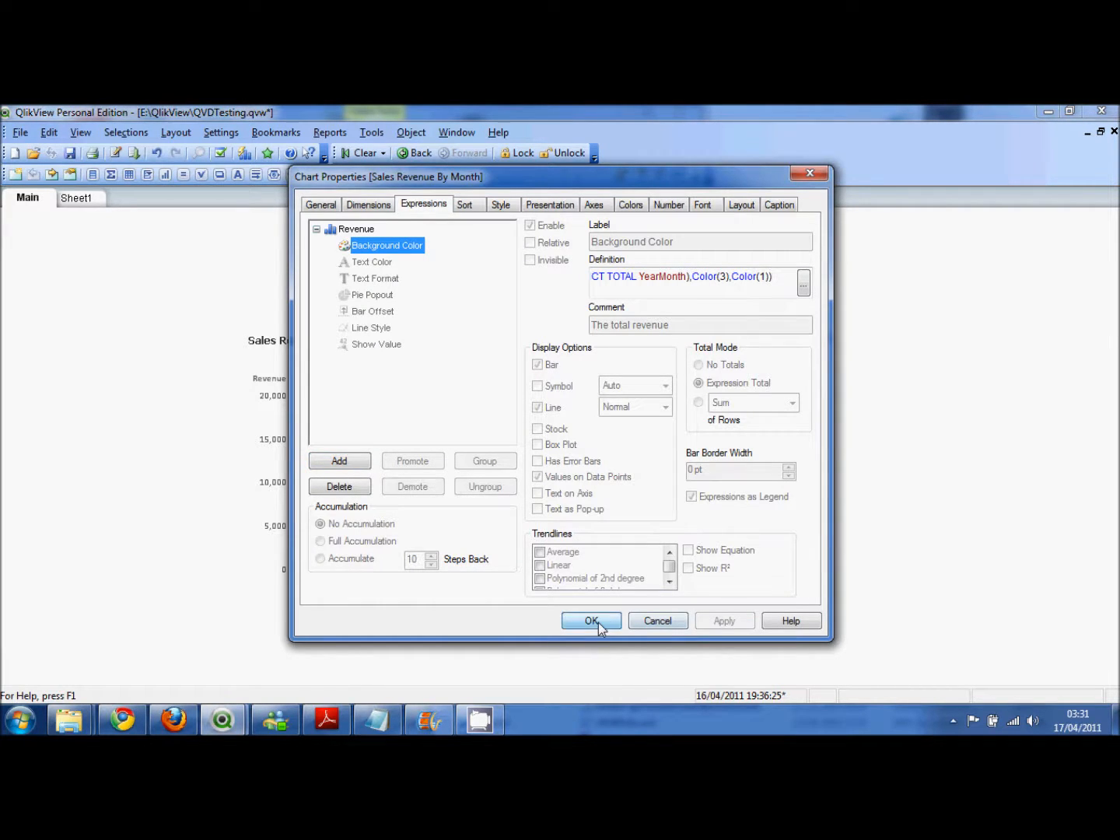
{"action": "left_click", "coordinate": [591, 621]}
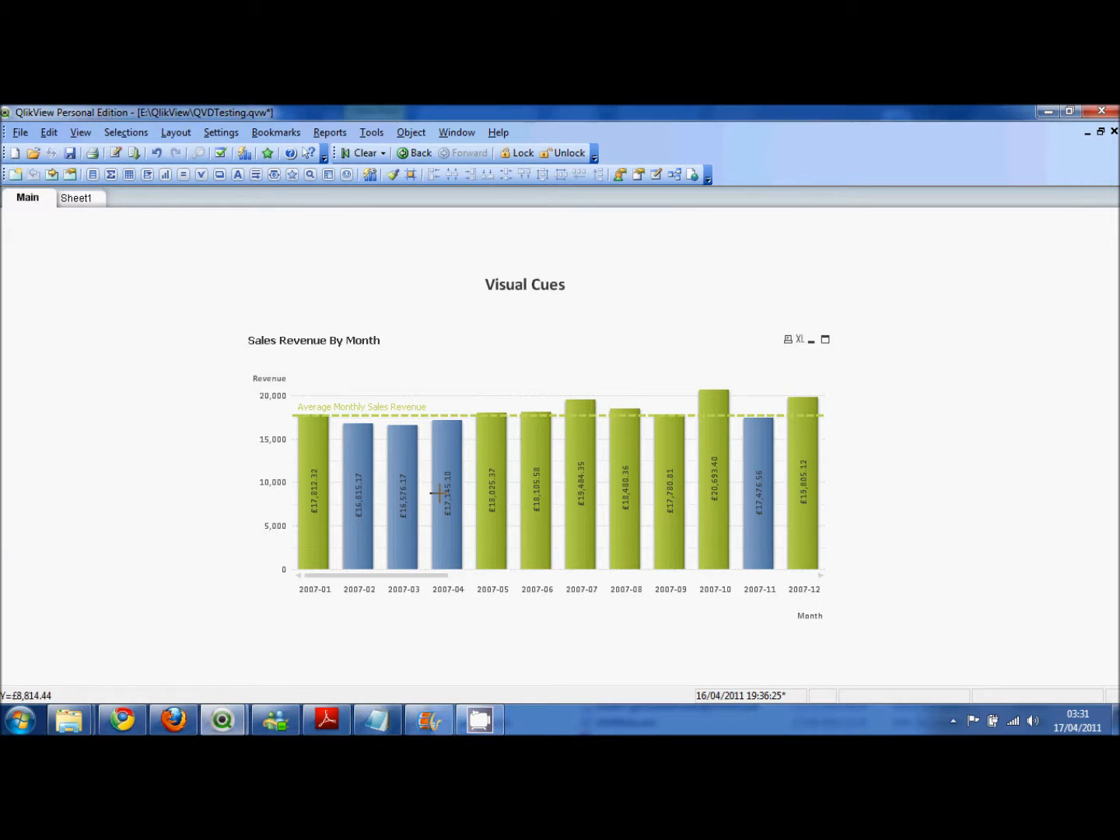
{"action": "mouse_move", "coordinate": [424, 517]}
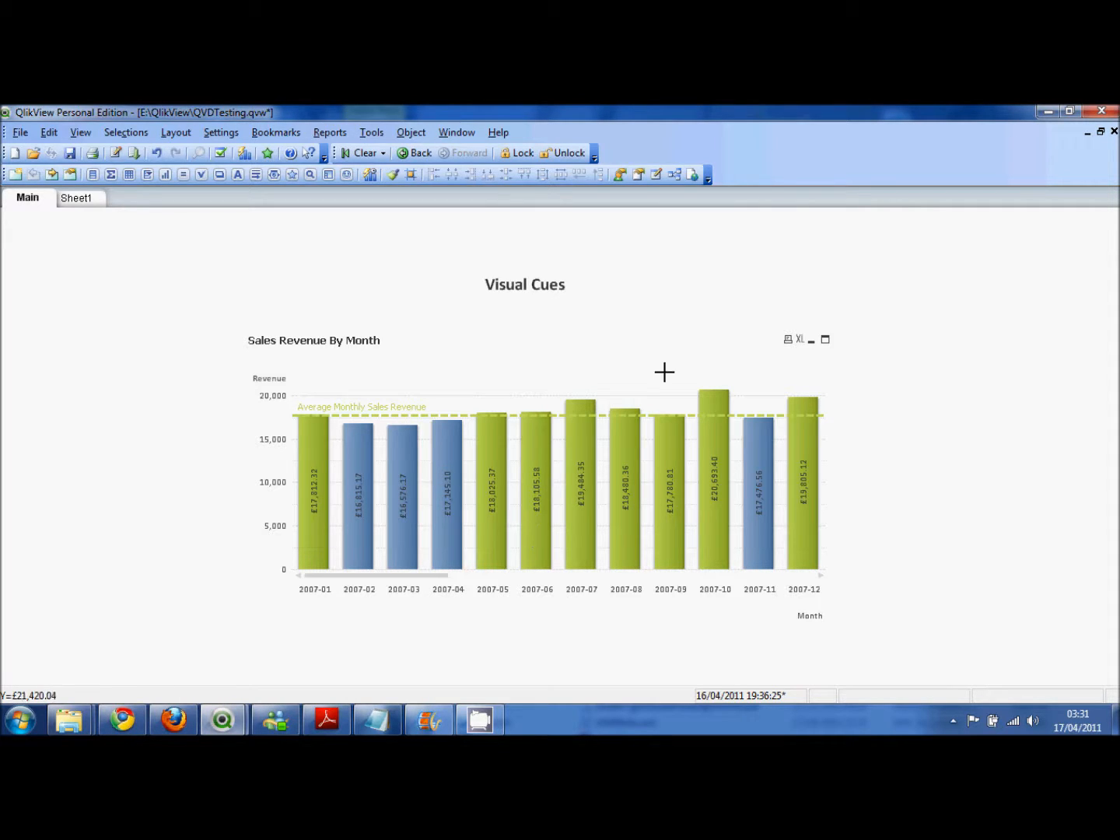
{"action": "mouse_move", "coordinate": [684, 400]}
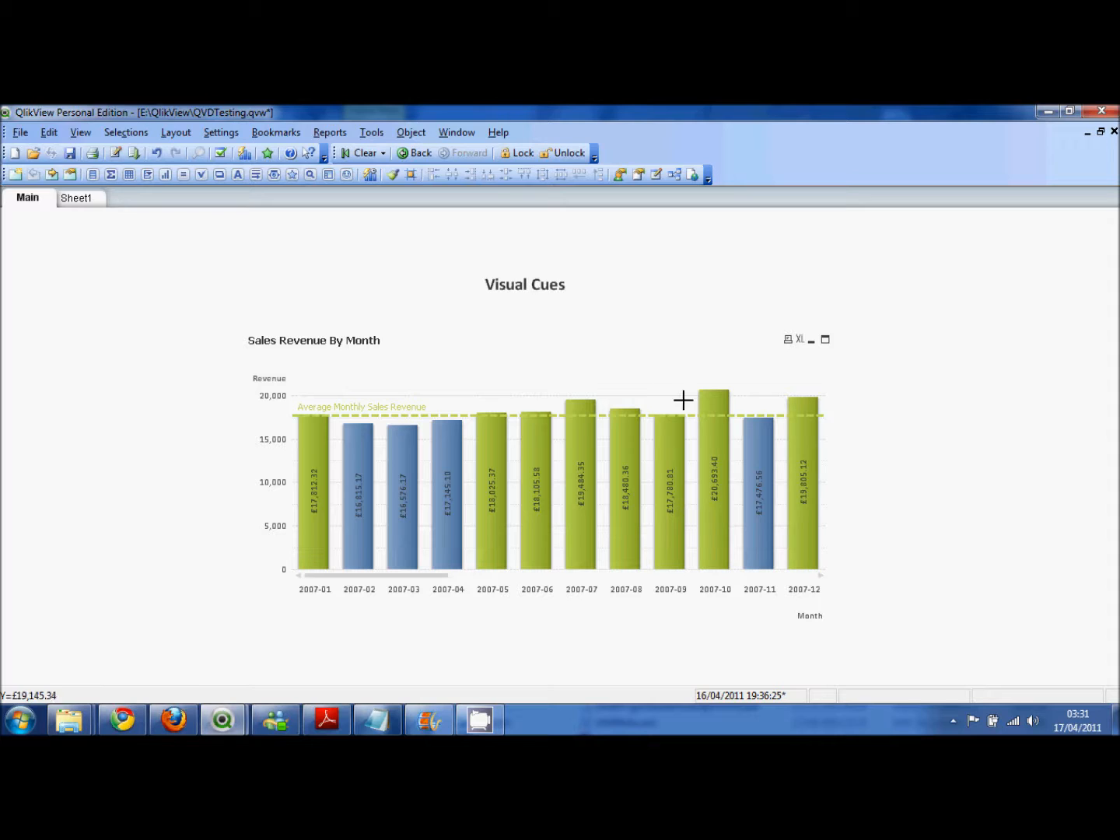
{"action": "mouse_move", "coordinate": [667, 452]}
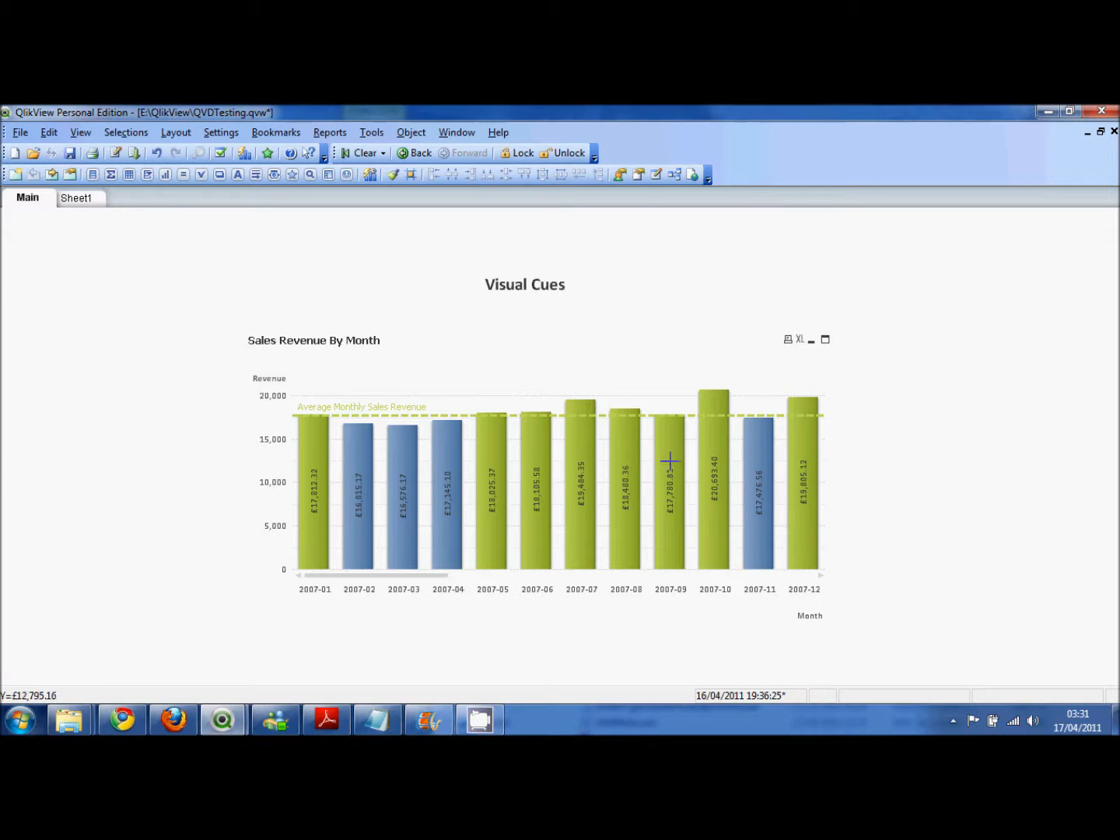
{"action": "mouse_move", "coordinate": [670, 463]}
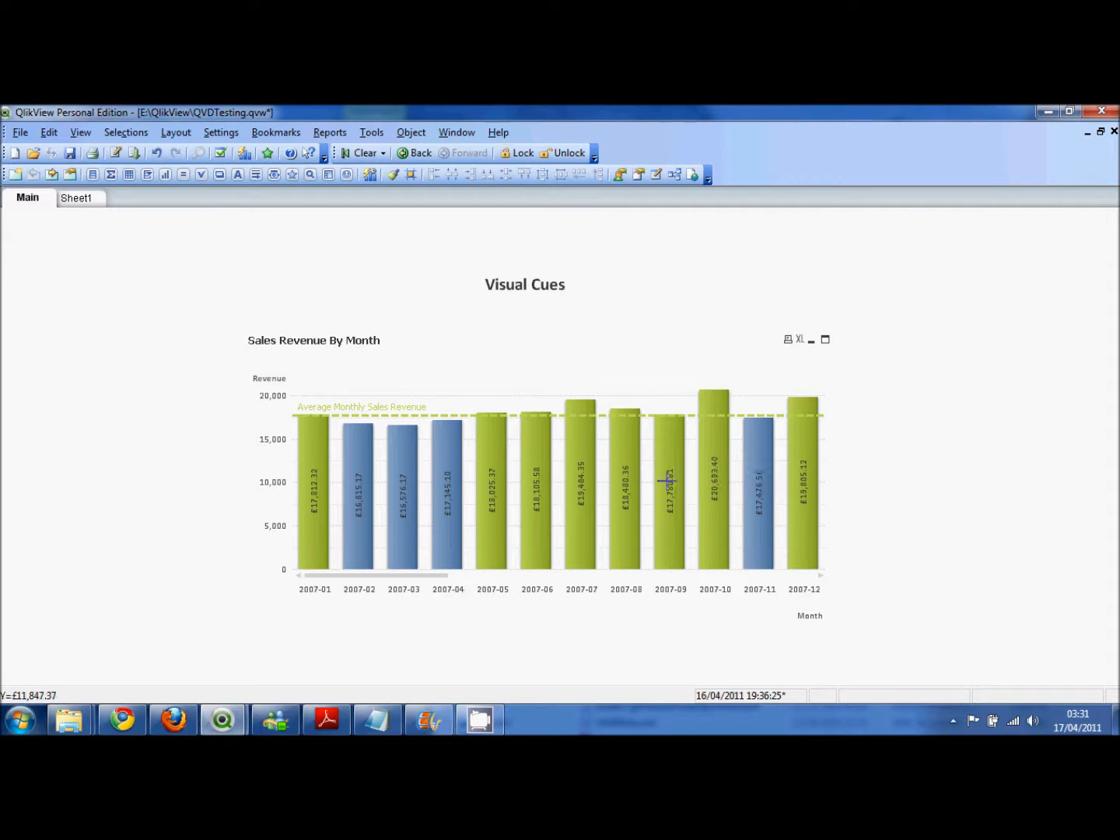
{"action": "mouse_move", "coordinate": [667, 467]}
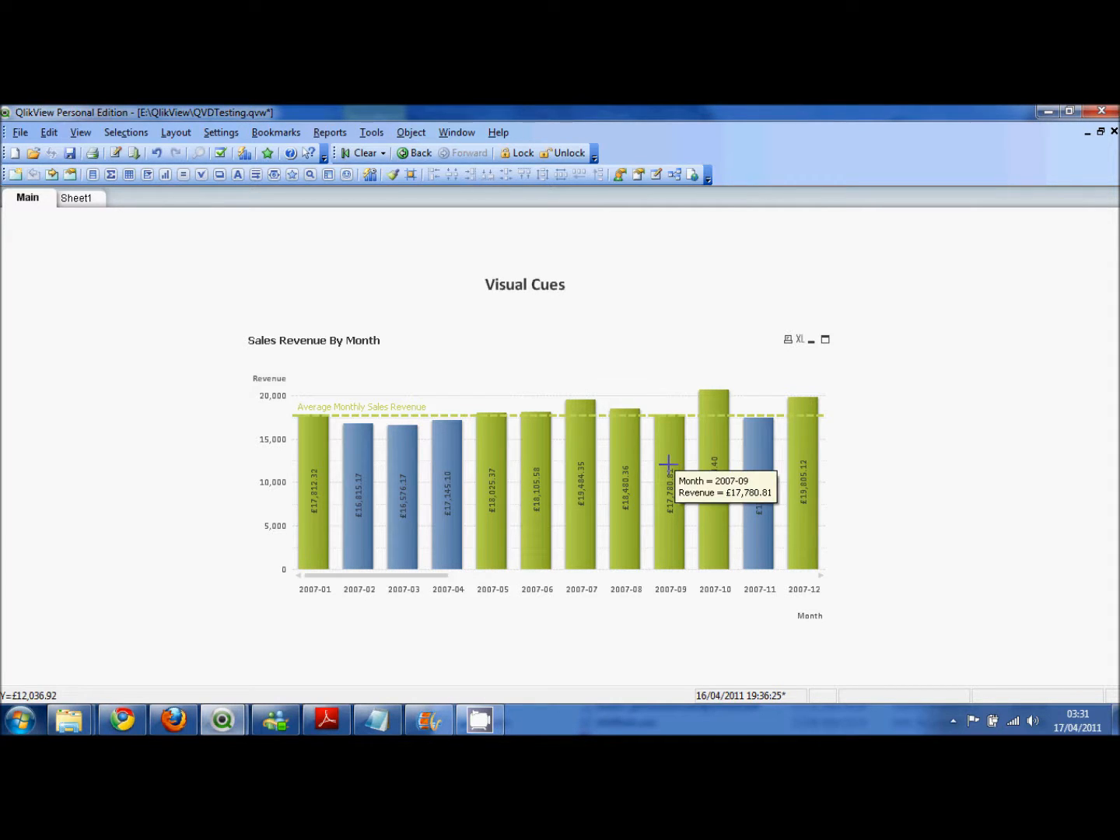